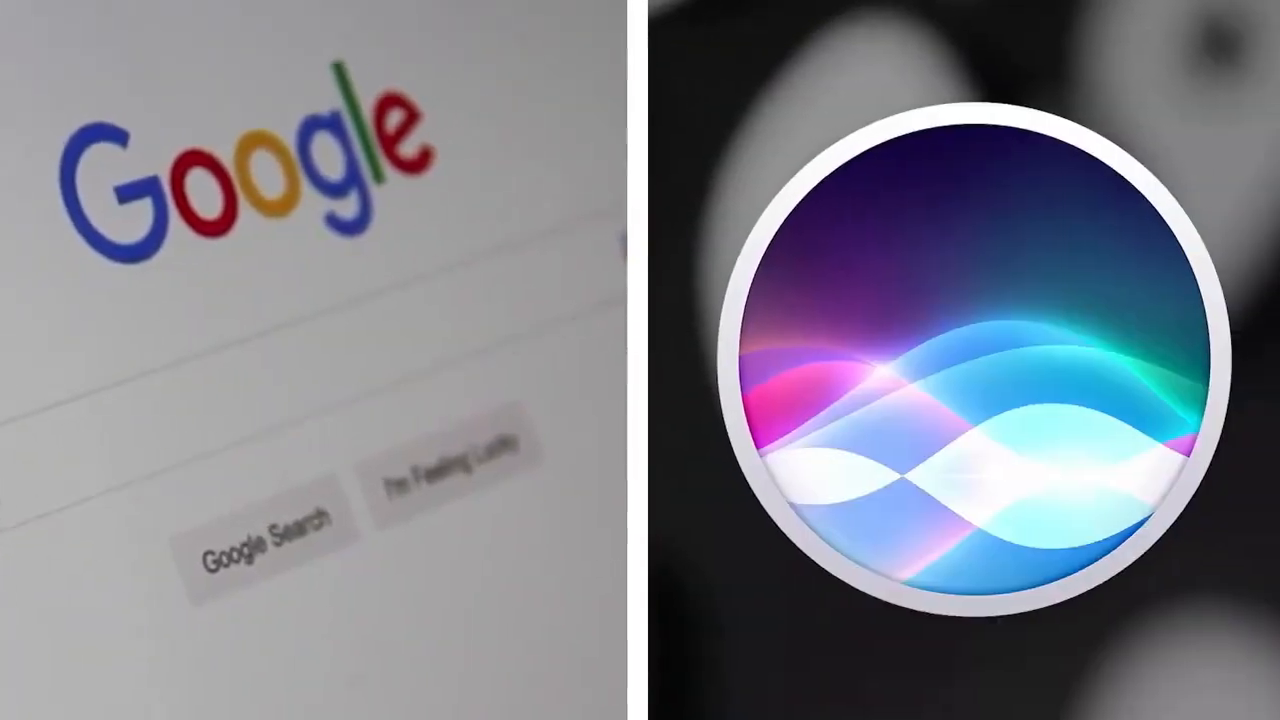
{"action": "type", "text": "sear"}
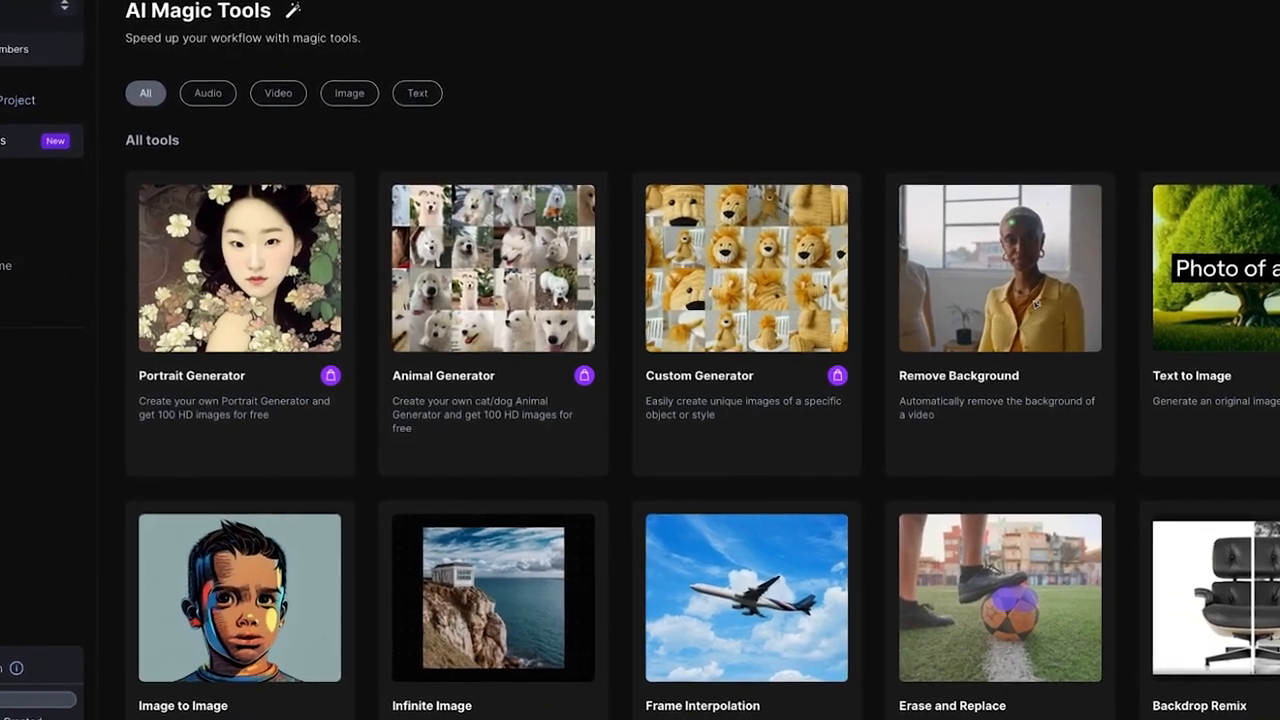
{"action": "scroll", "scroll_direction": "down", "scroll_amount": 3}
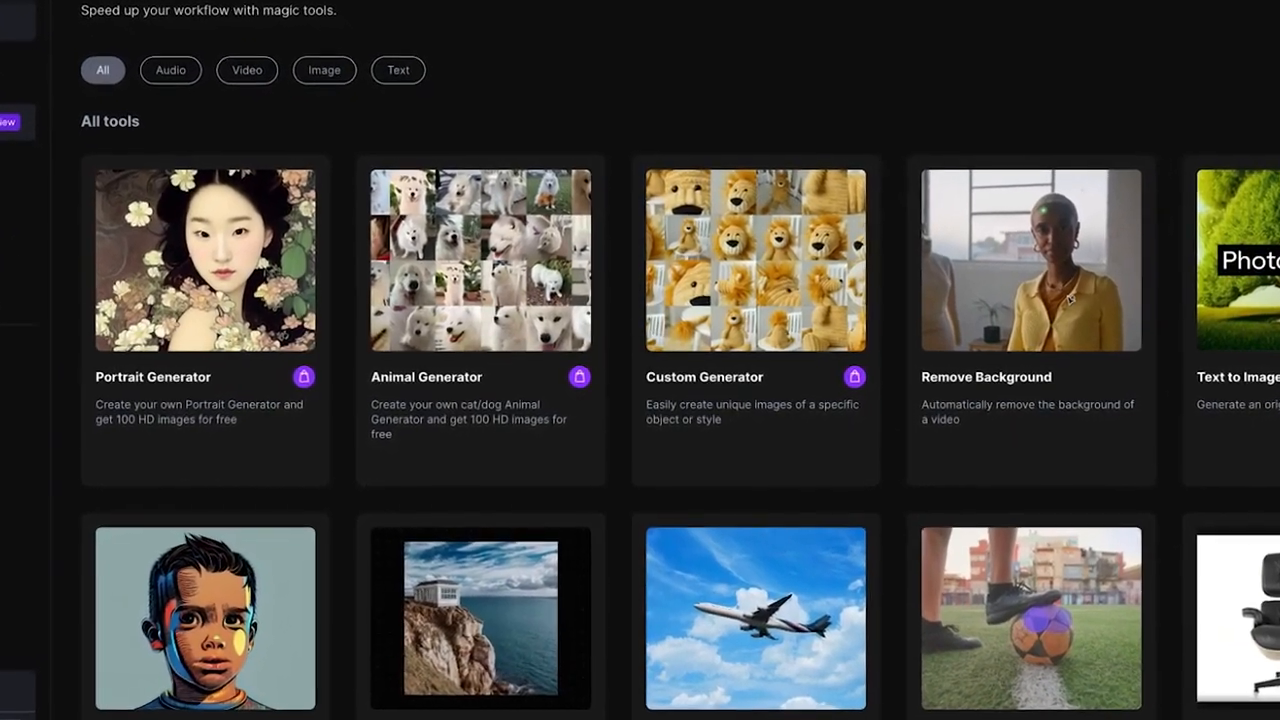